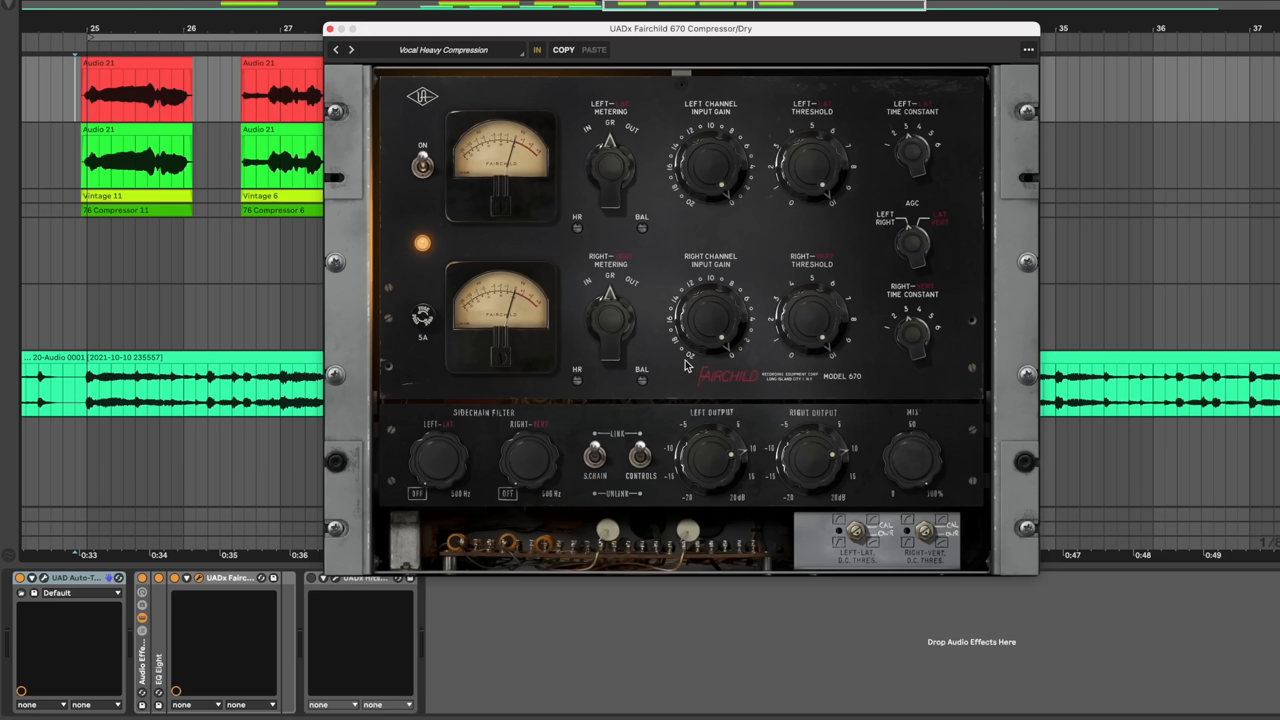
mouse_move(582, 230)
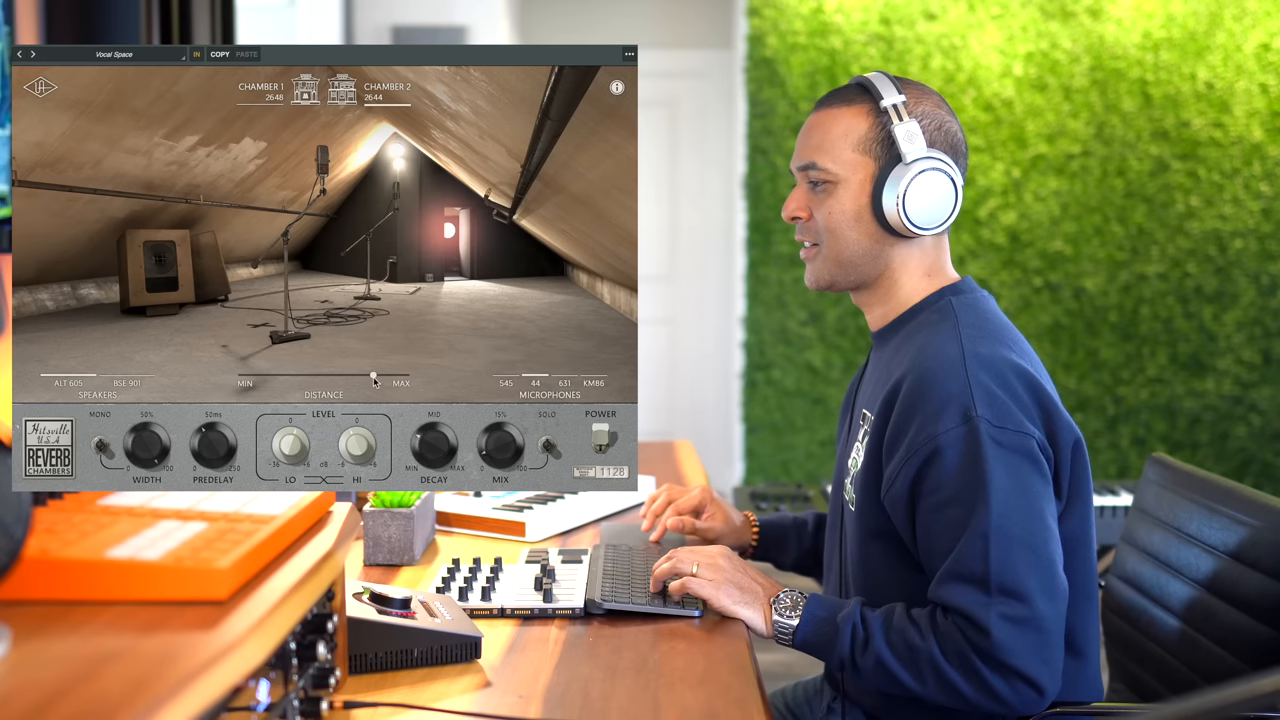
- Nudge the Hitsville reverb's Distance slider slightly toward Max, moving the mics farther back
left_click_drag(376, 376, 382, 376)
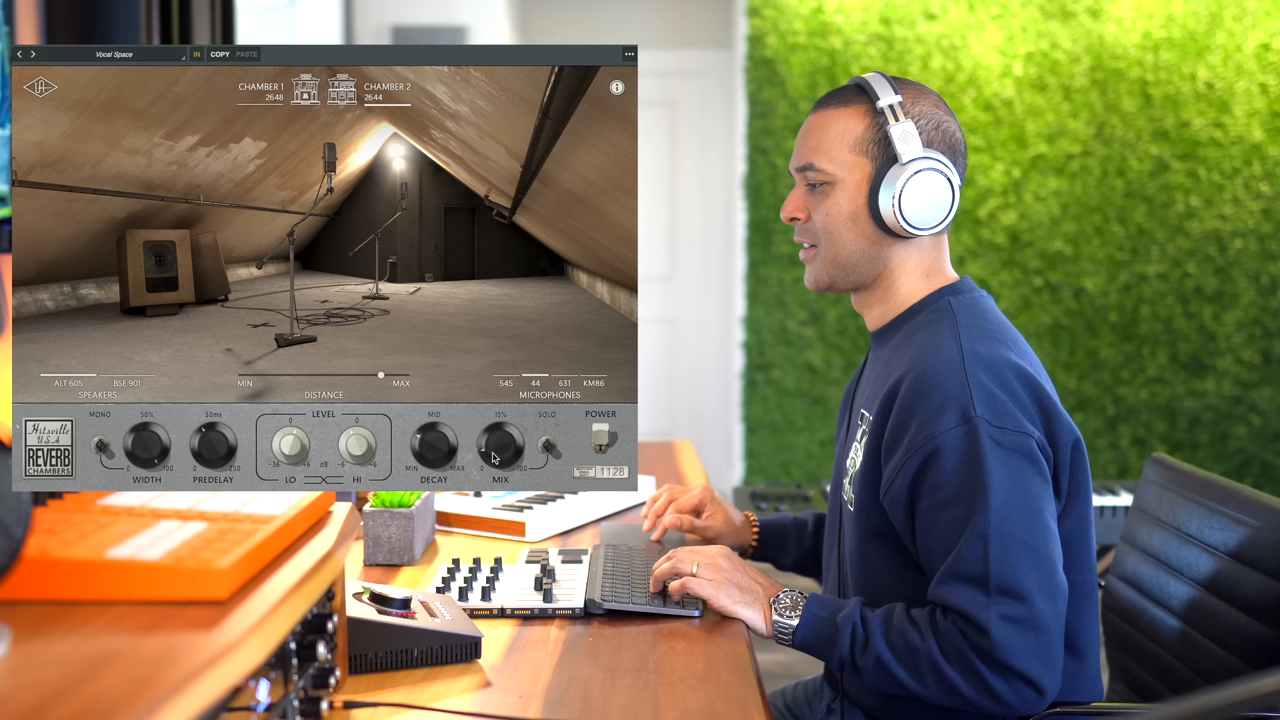
mouse_move(312, 92)
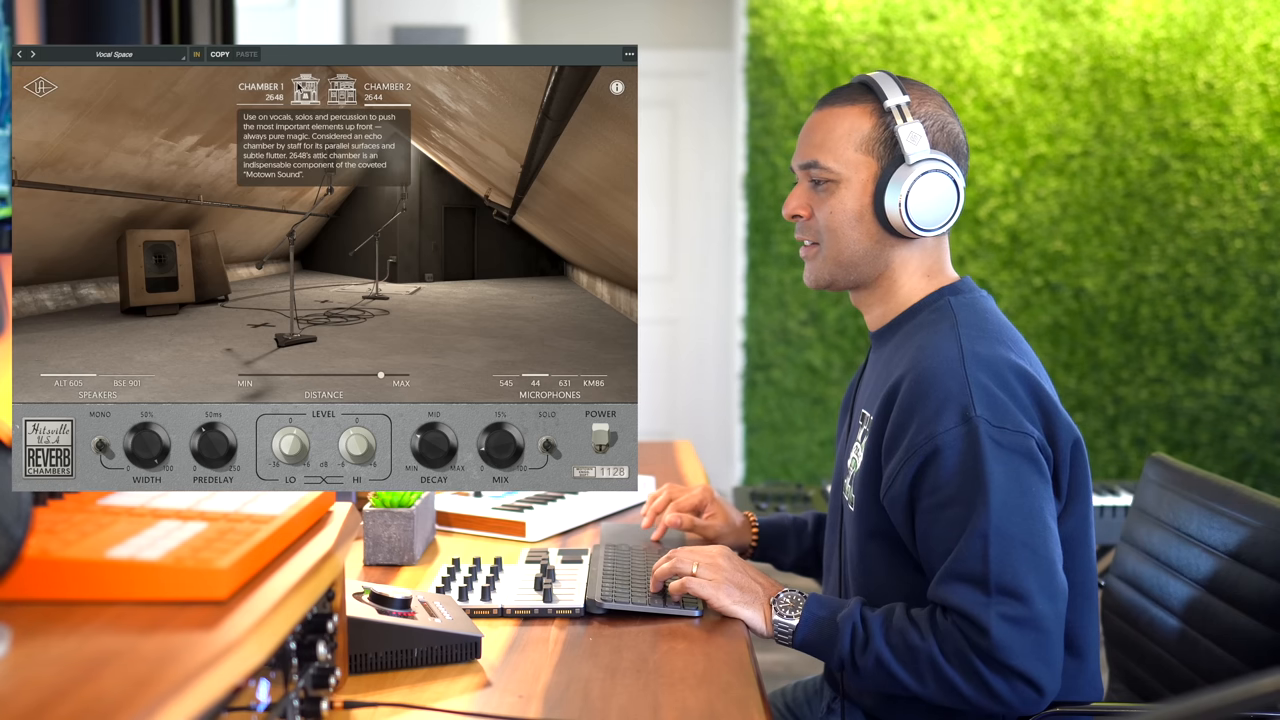
left_click(344, 94)
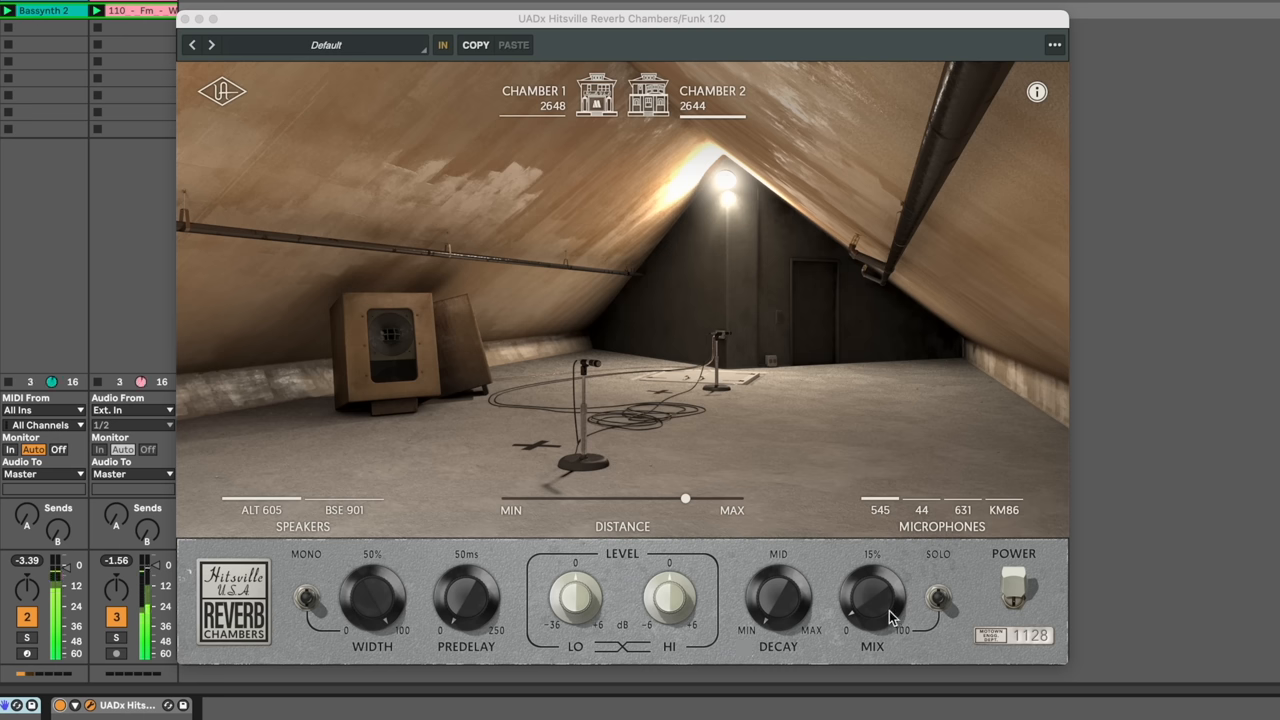
- Flip the drum reverb's Power switch off to hear the drums dry
left_click(1012, 596)
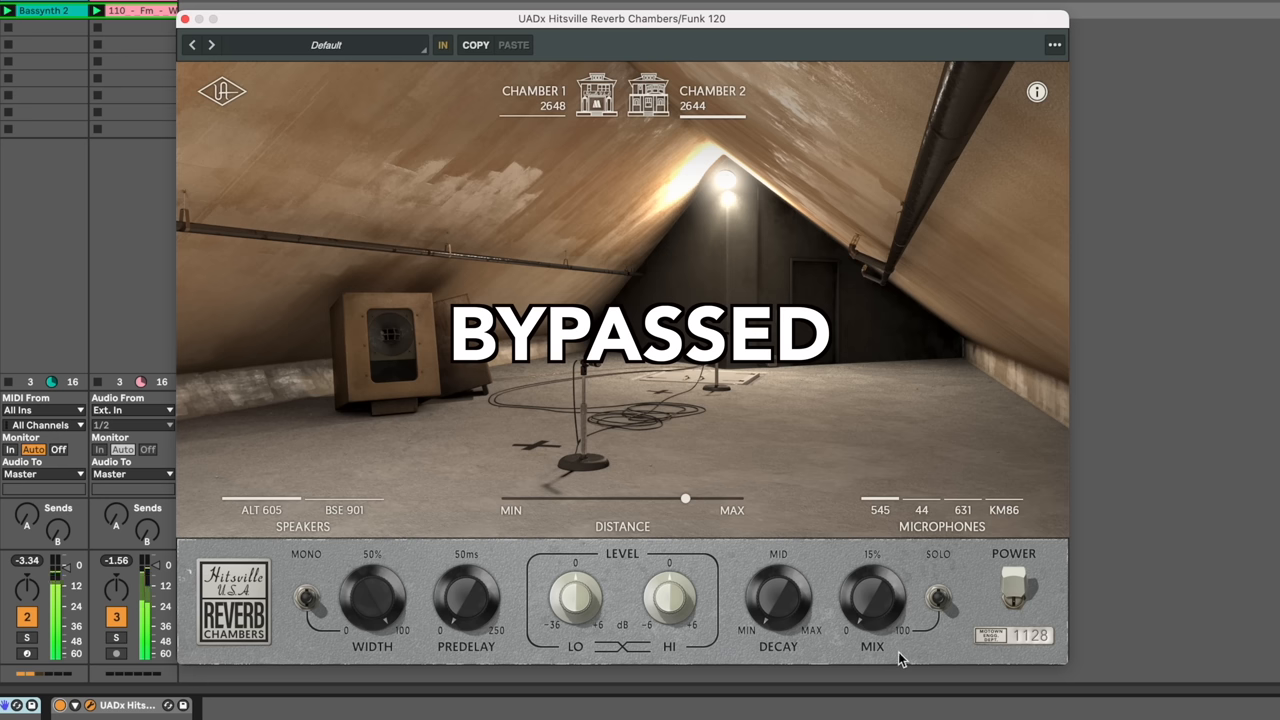
mouse_move(870, 628)
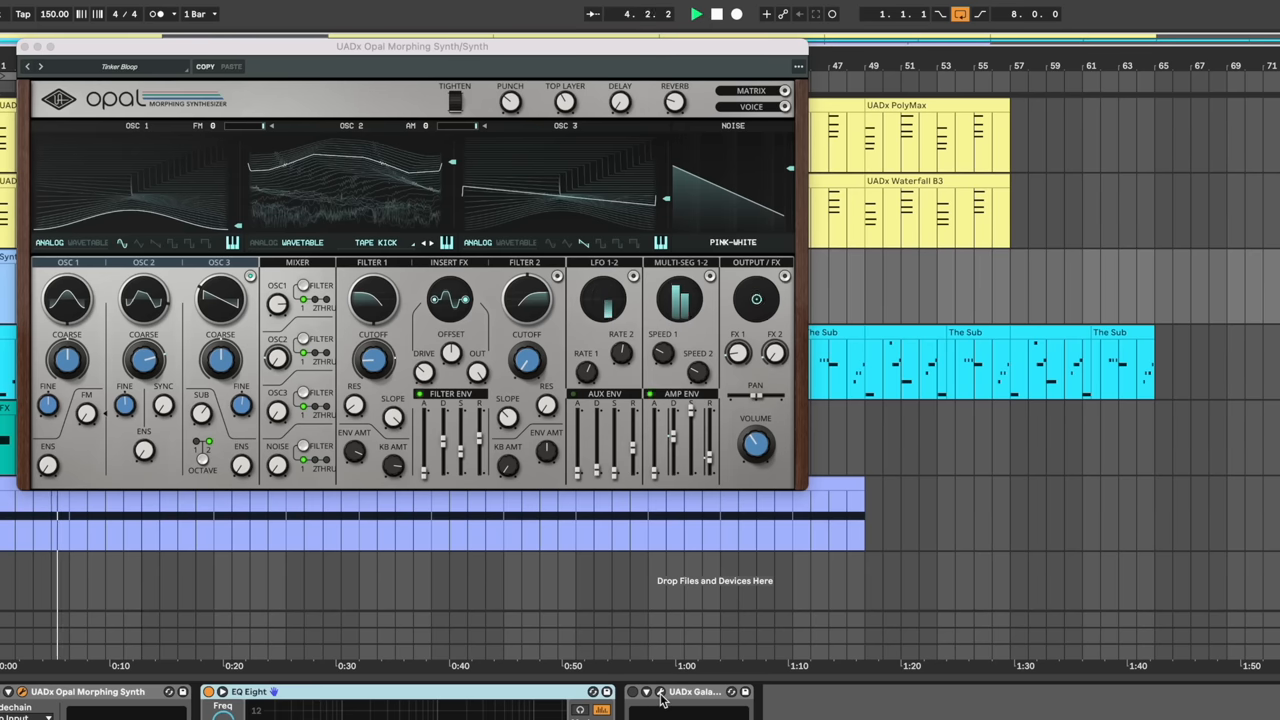
- Show the Galaxy Tape Echo window with the Subtle Depth LR Spread preset loaded
left_click(656, 692)
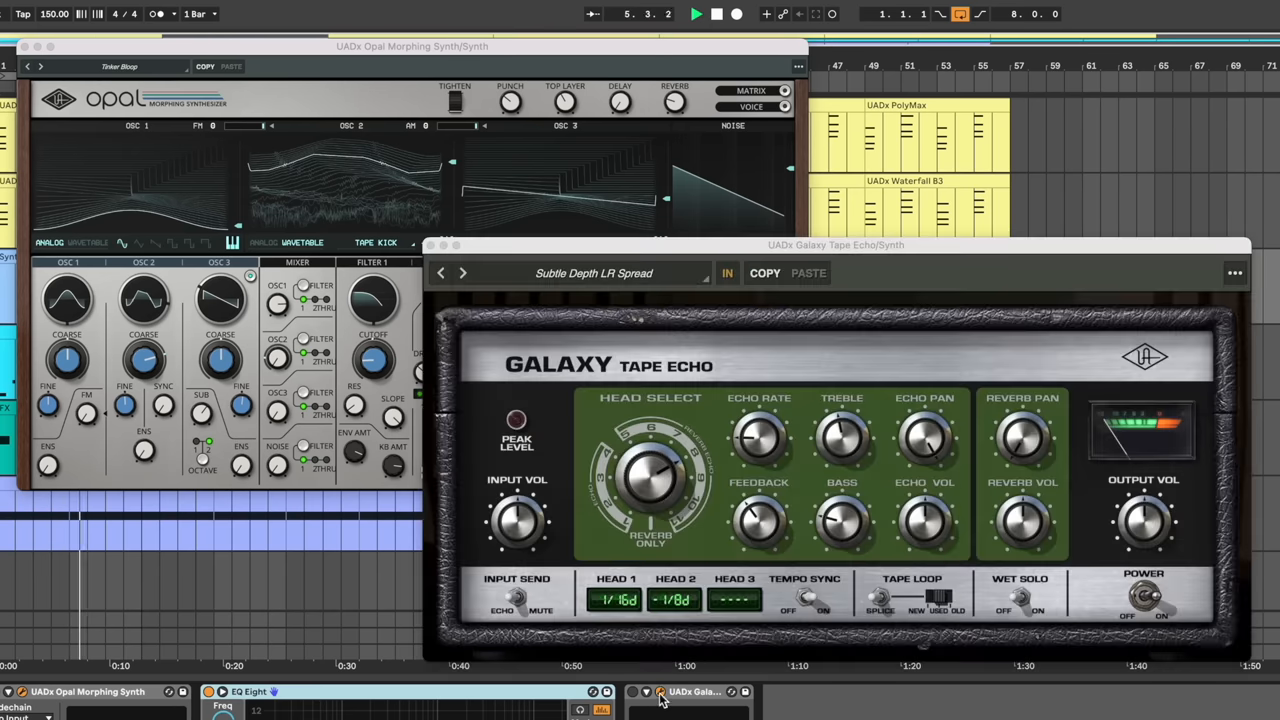